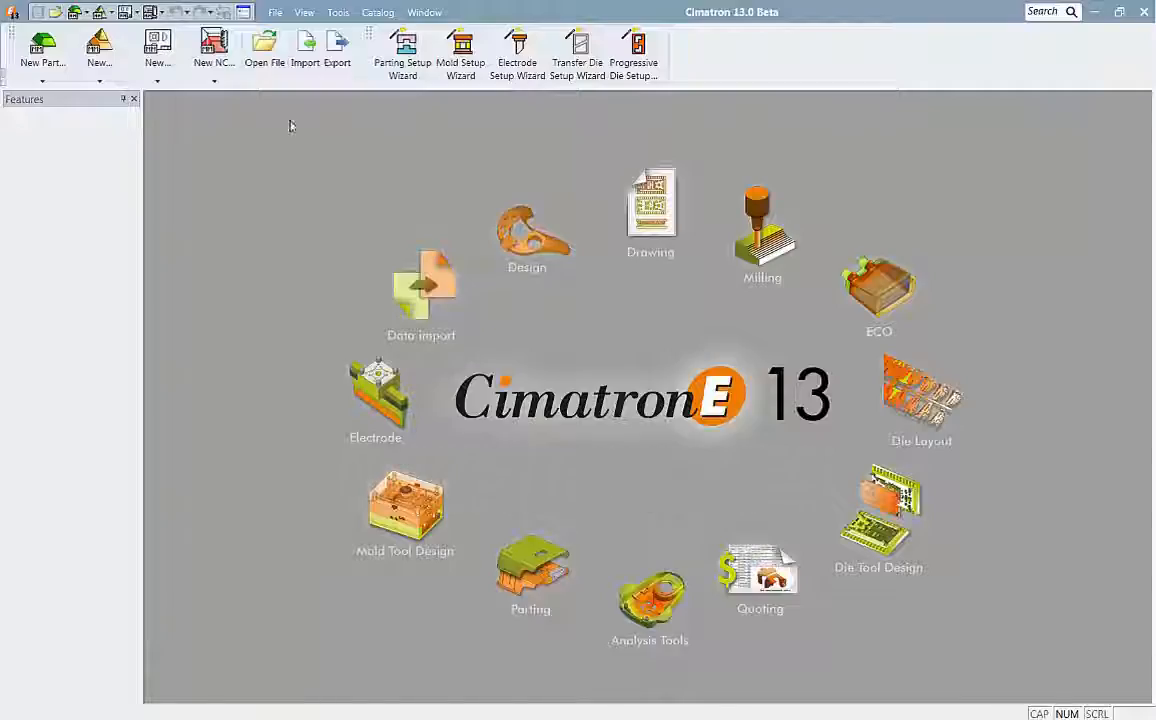
Step: Open the 01_Plate_Machining_Start NC file and start NC pocket recognition
left_click(274, 12)
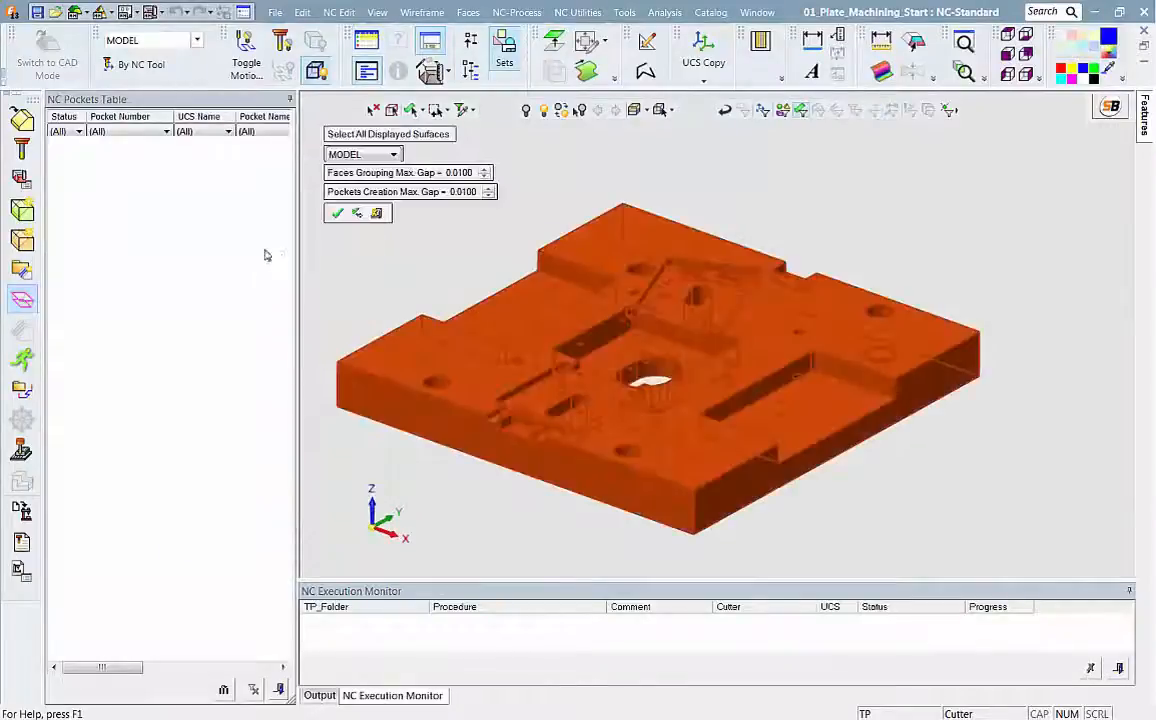
Step: Recognize pockets from all displayed surfaces, preview pockets 2, 3 and 15, and ignore circular pockets below 100
left_click(337, 212)
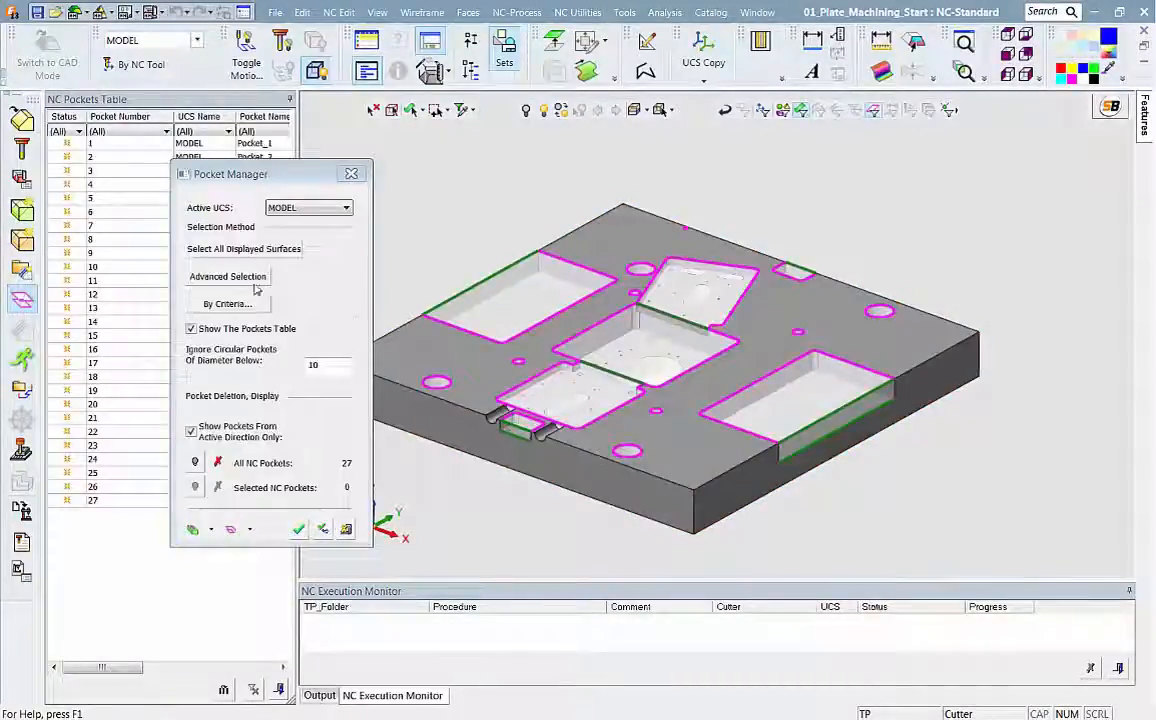
left_click(90, 157)
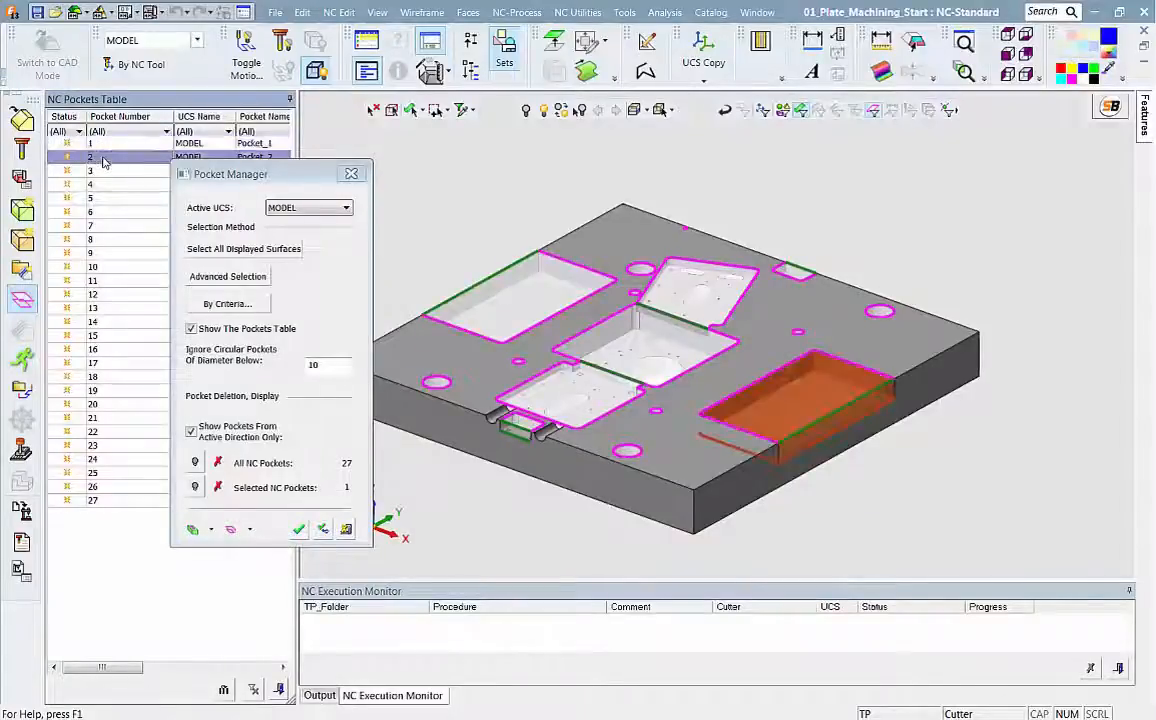
left_click(90, 170)
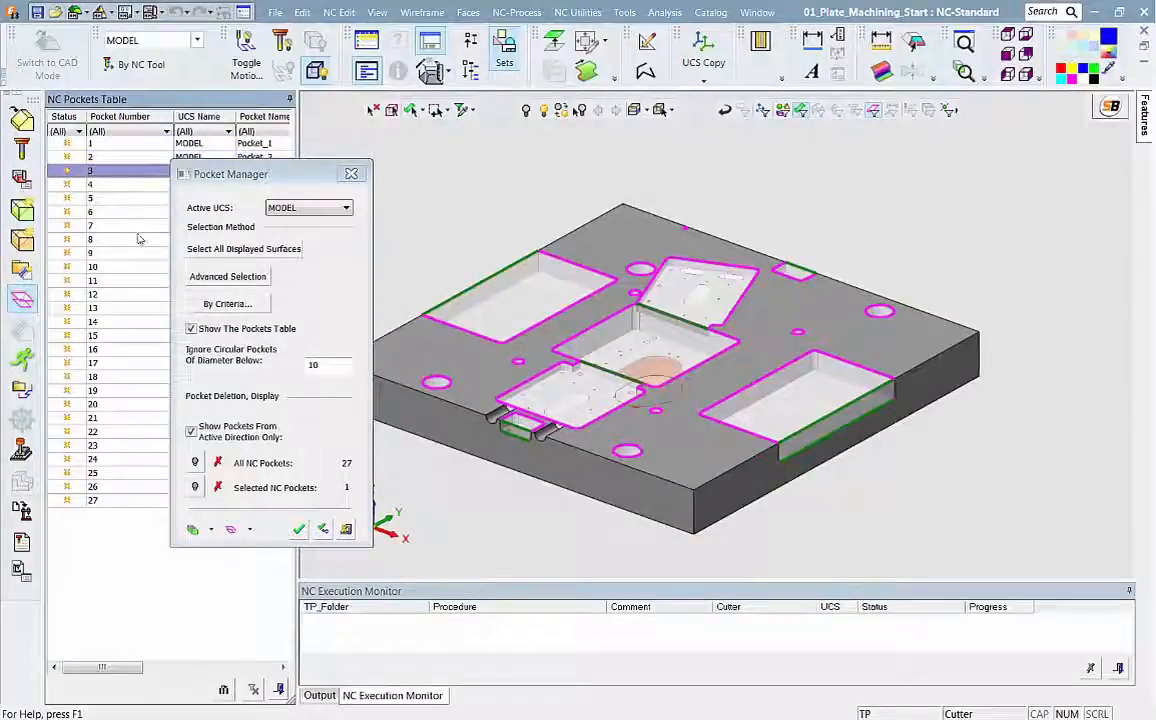
left_click(93, 335)
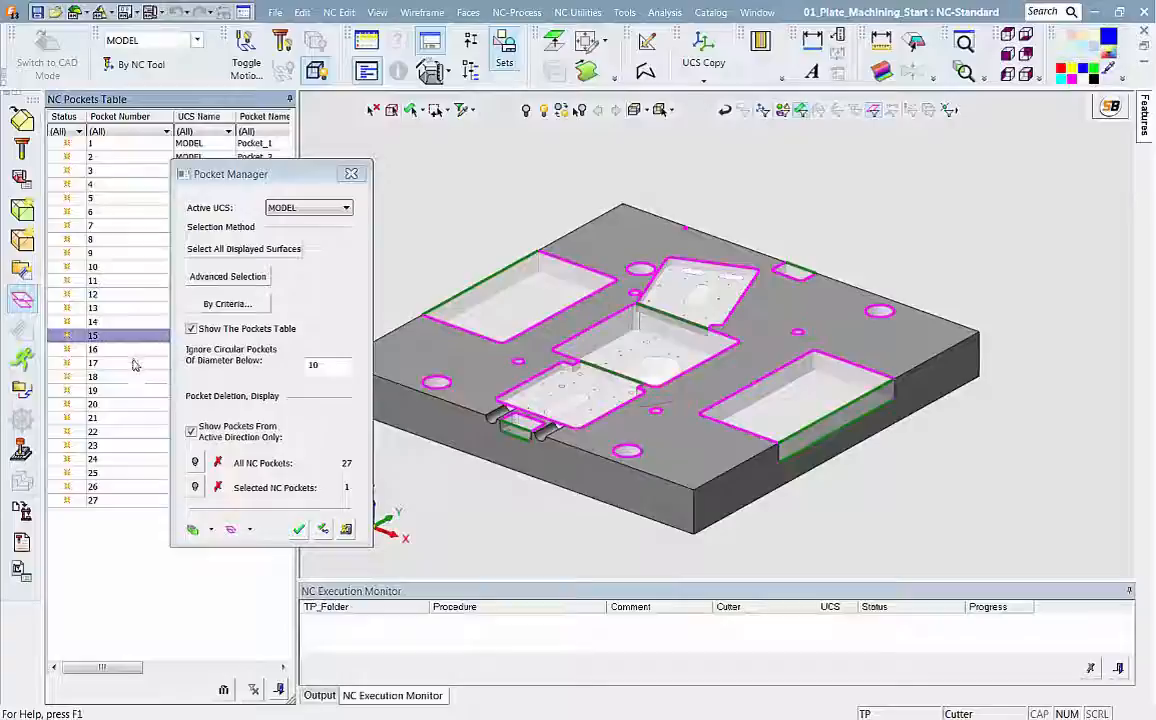
left_click(92, 404)
type("0")
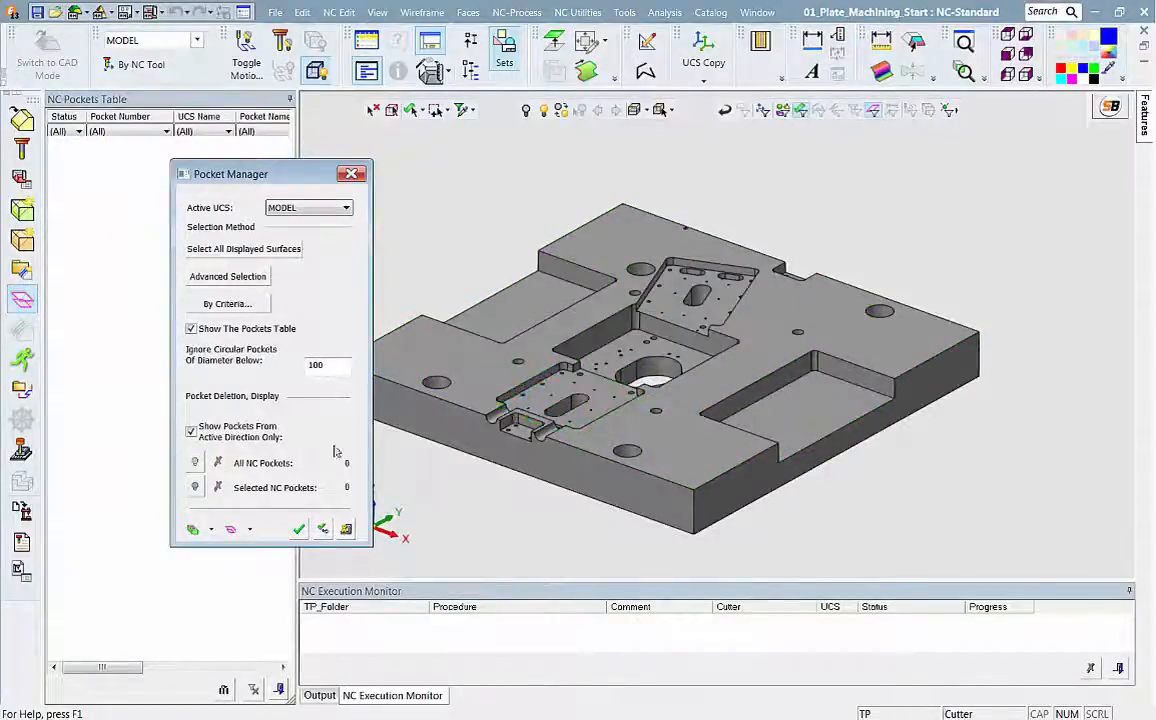
Step: Re-recognize pockets from the large pocket faces plus the small front slot, accepting seven pockets
left_click(243, 248)
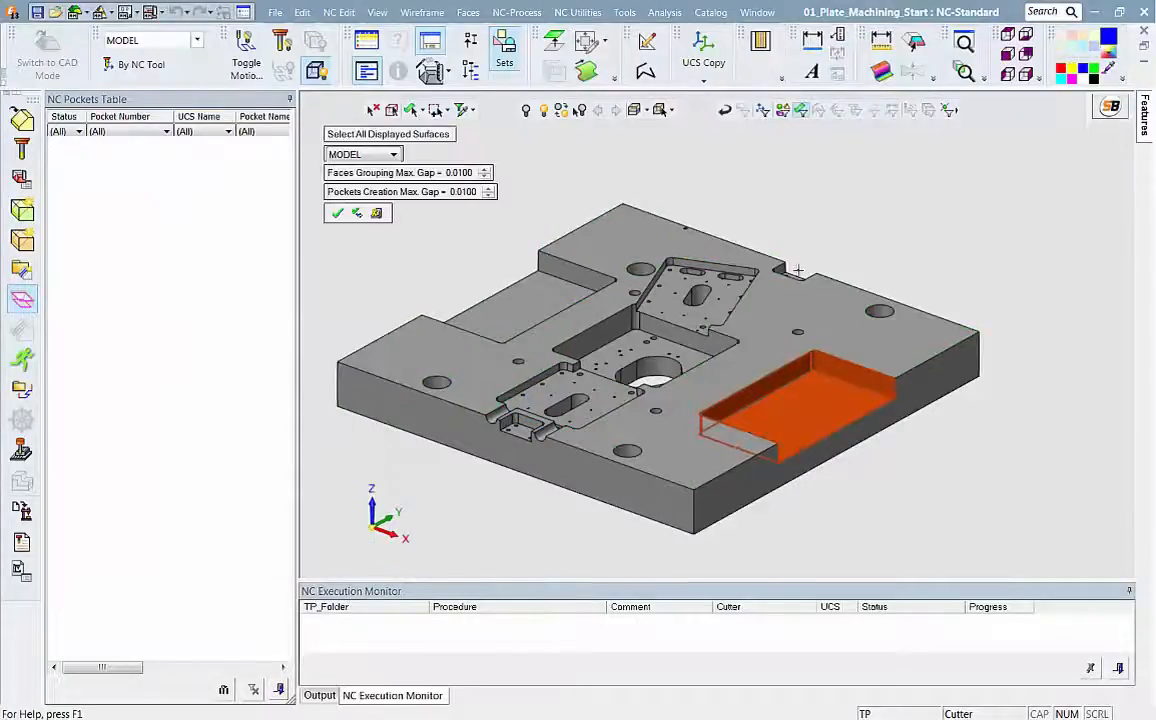
left_click(695, 295)
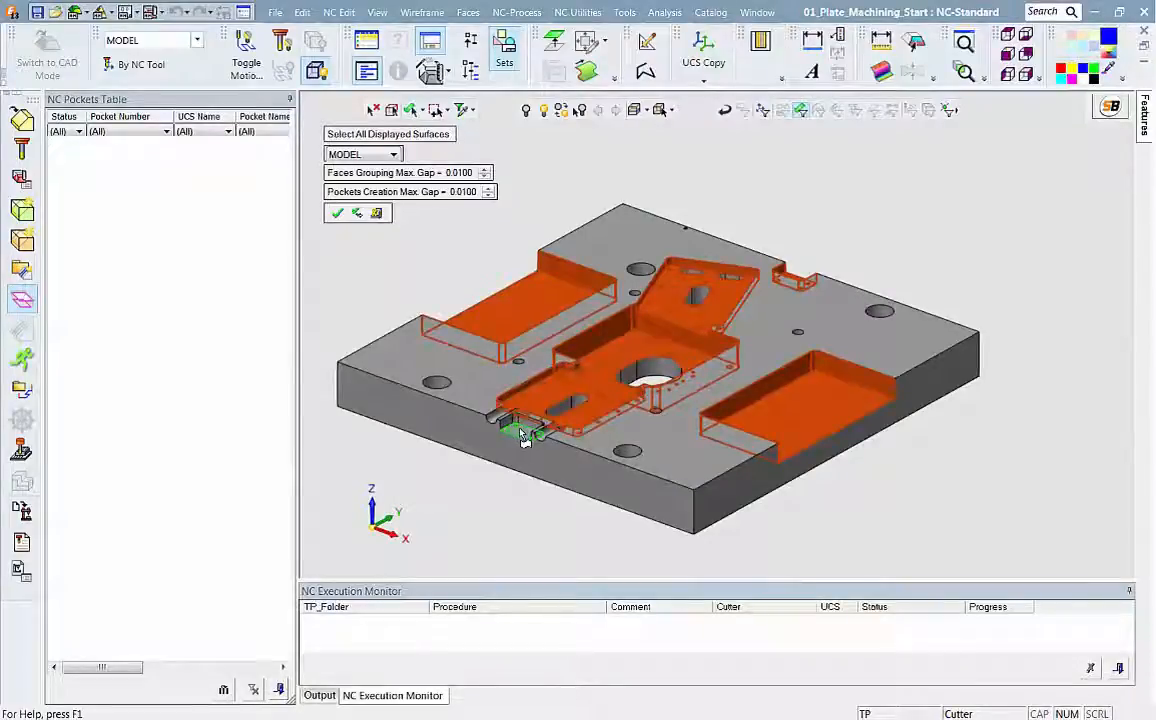
left_click(337, 212)
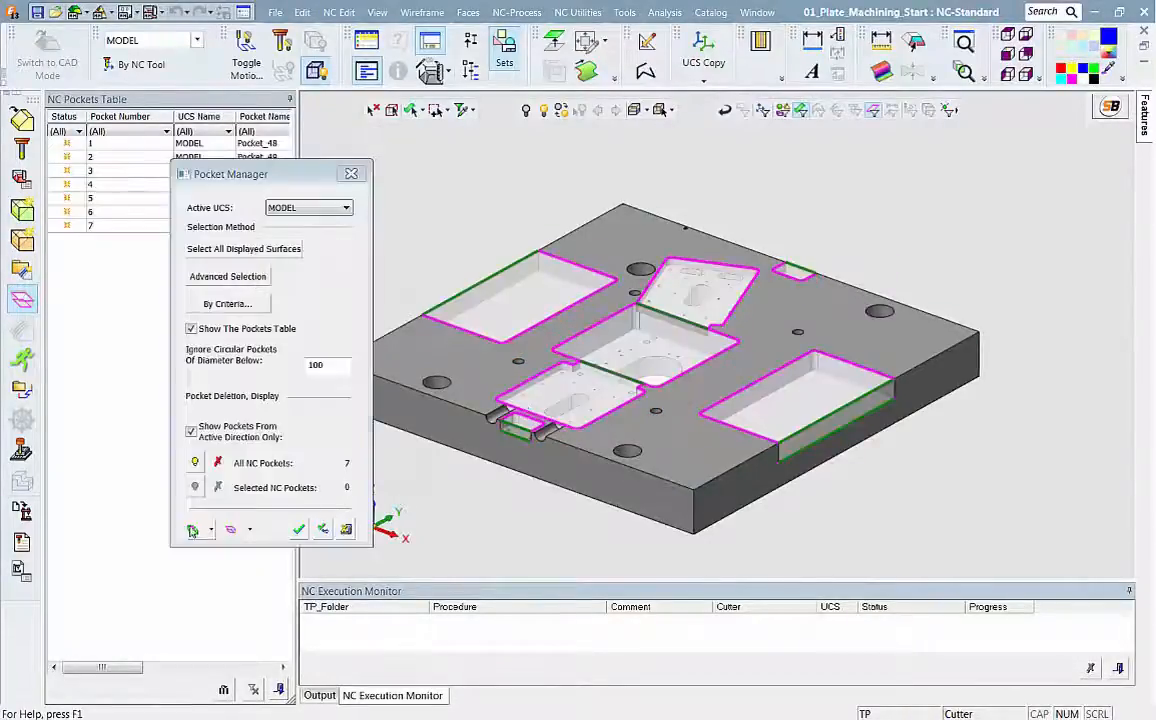
left_click(298, 529)
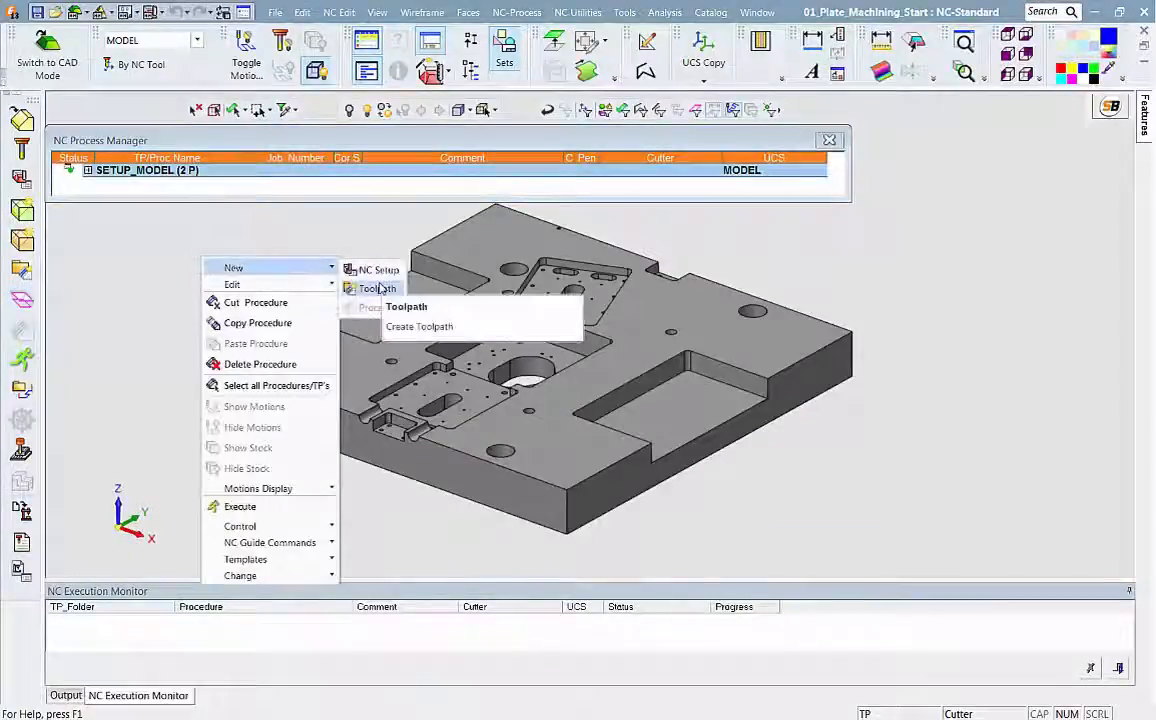
Step: Add a 3X toolpath with a new Volume Milling > Volume Pocket procedure
left_click(406, 307)
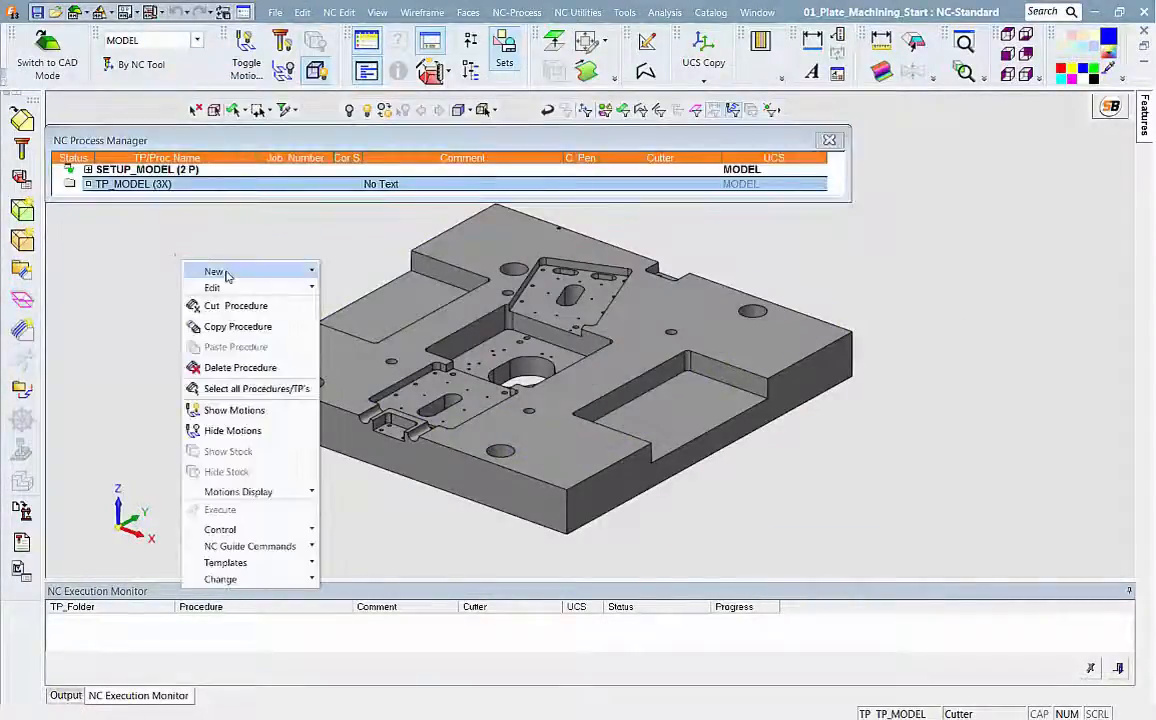
left_click(214, 271)
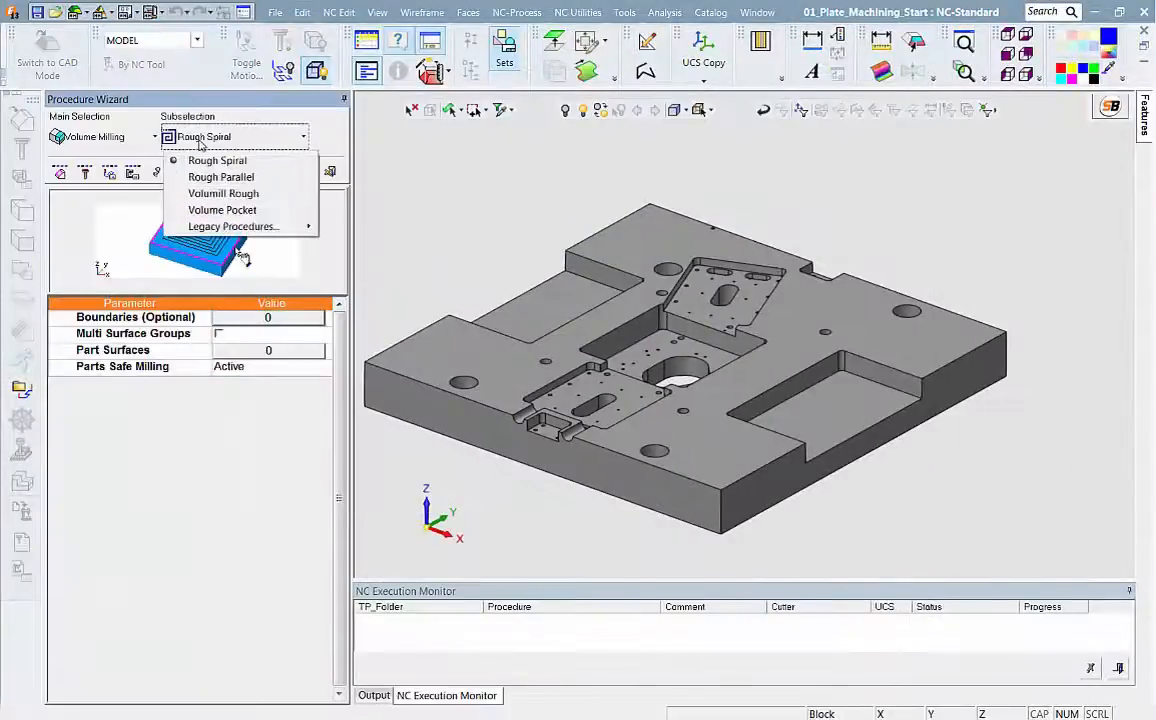
left_click(222, 210)
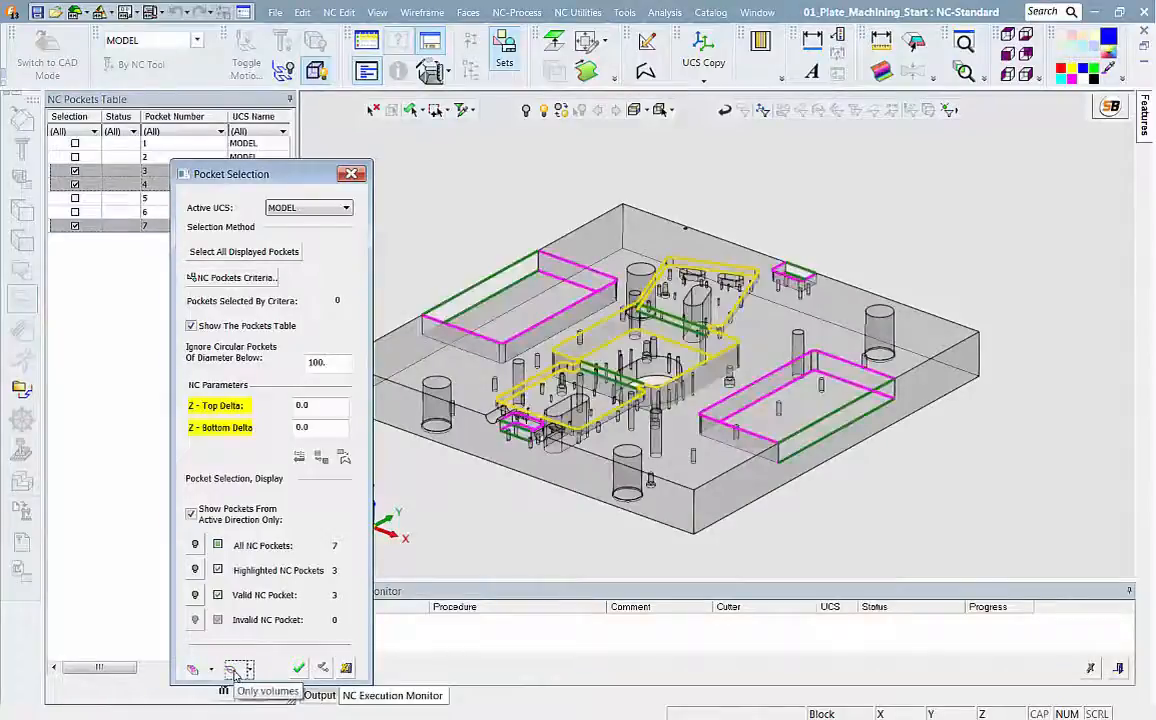
left_click(298, 668)
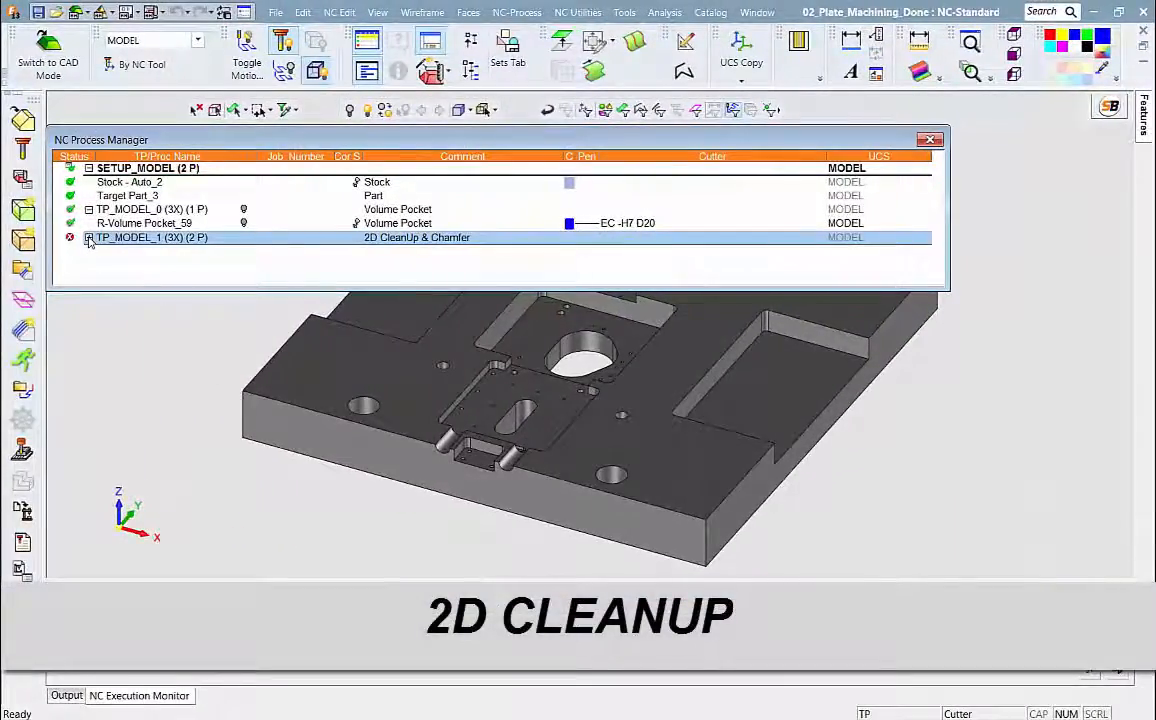
Step: Edit 2X-Cleanup 2D Profile_66 to use contours from all seven NC pockets
left_click(89, 237)
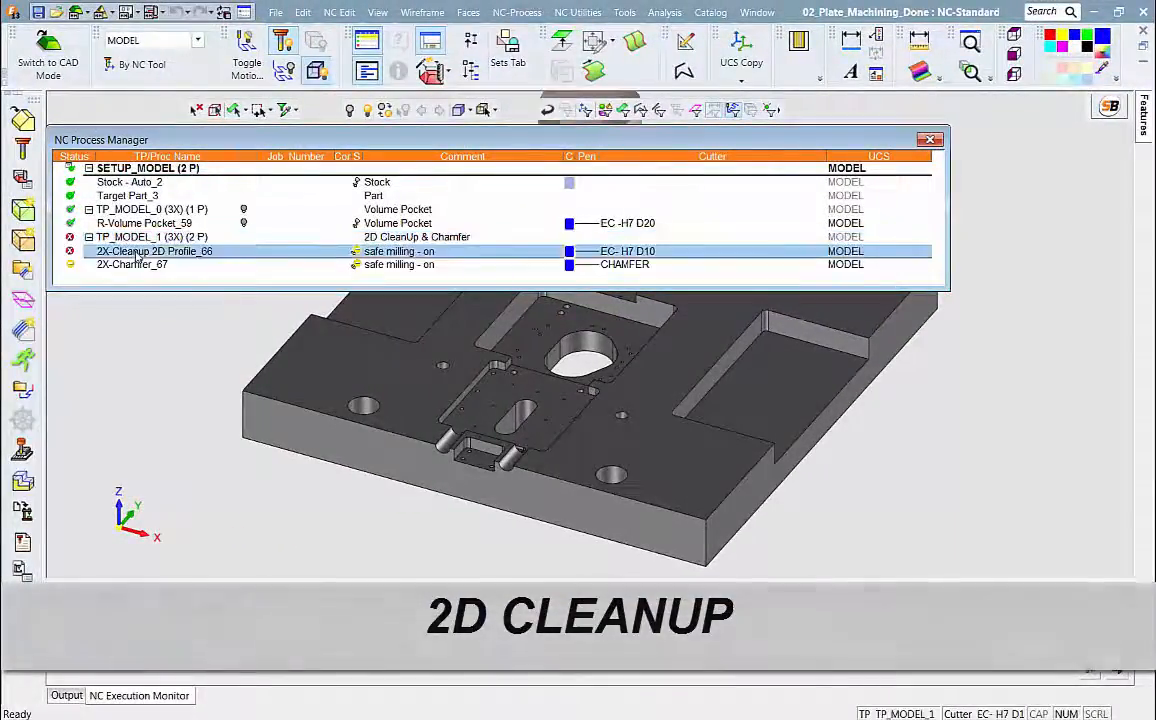
double_click(154, 251)
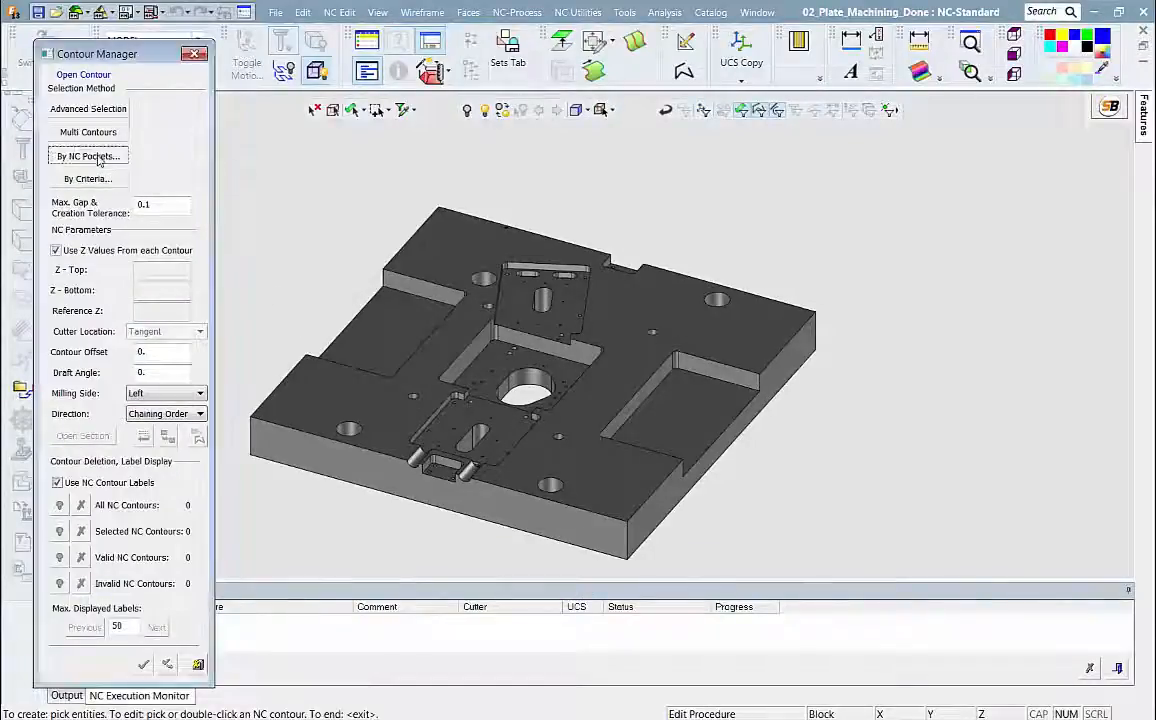
left_click(87, 156)
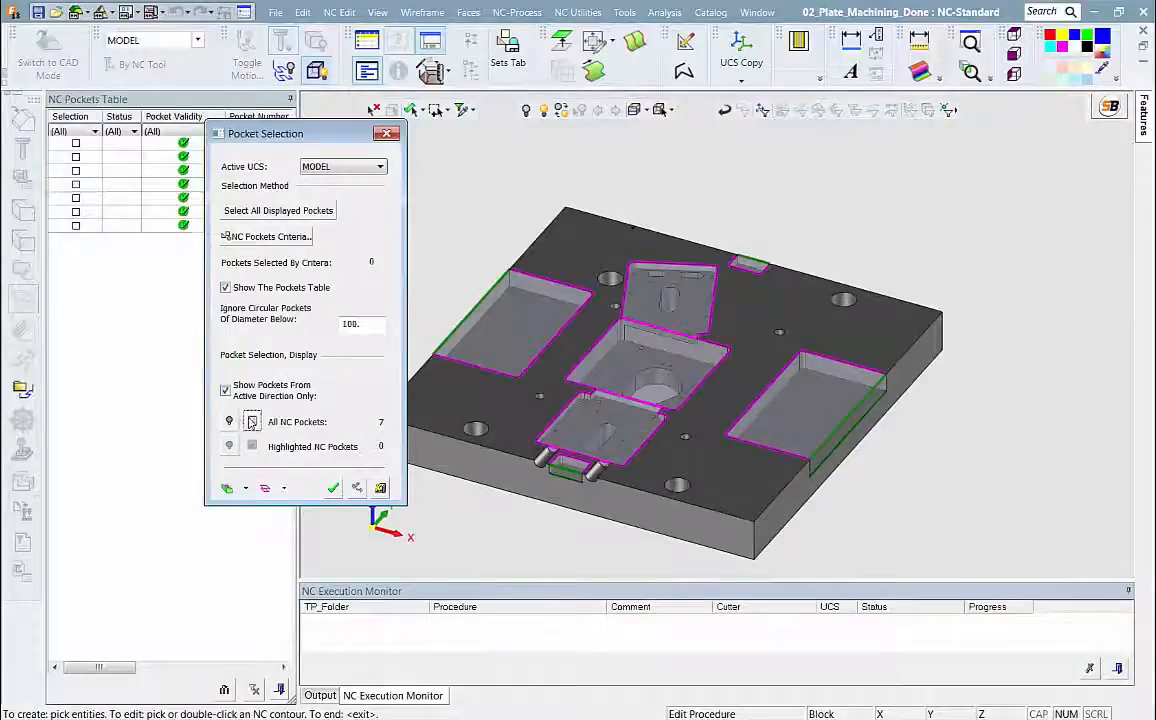
left_click(333, 488)
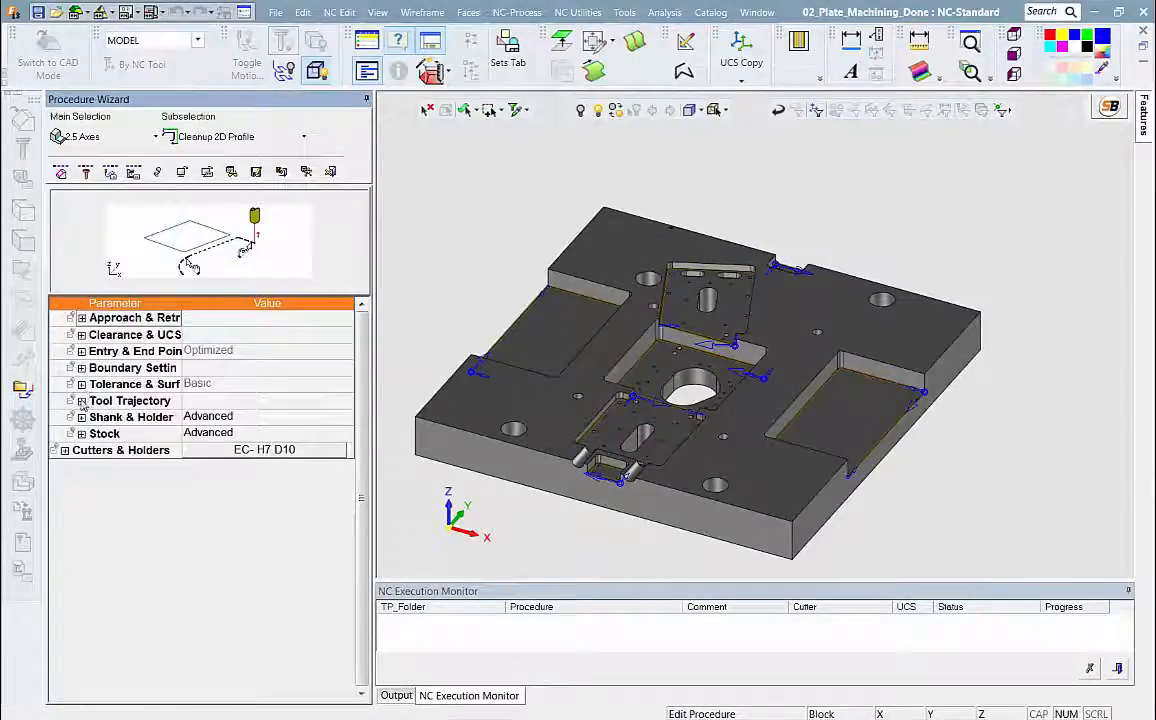
Step: Set the cleanup profile's Z values source to From Each Contour, then save and calculate
left_click(71, 400)
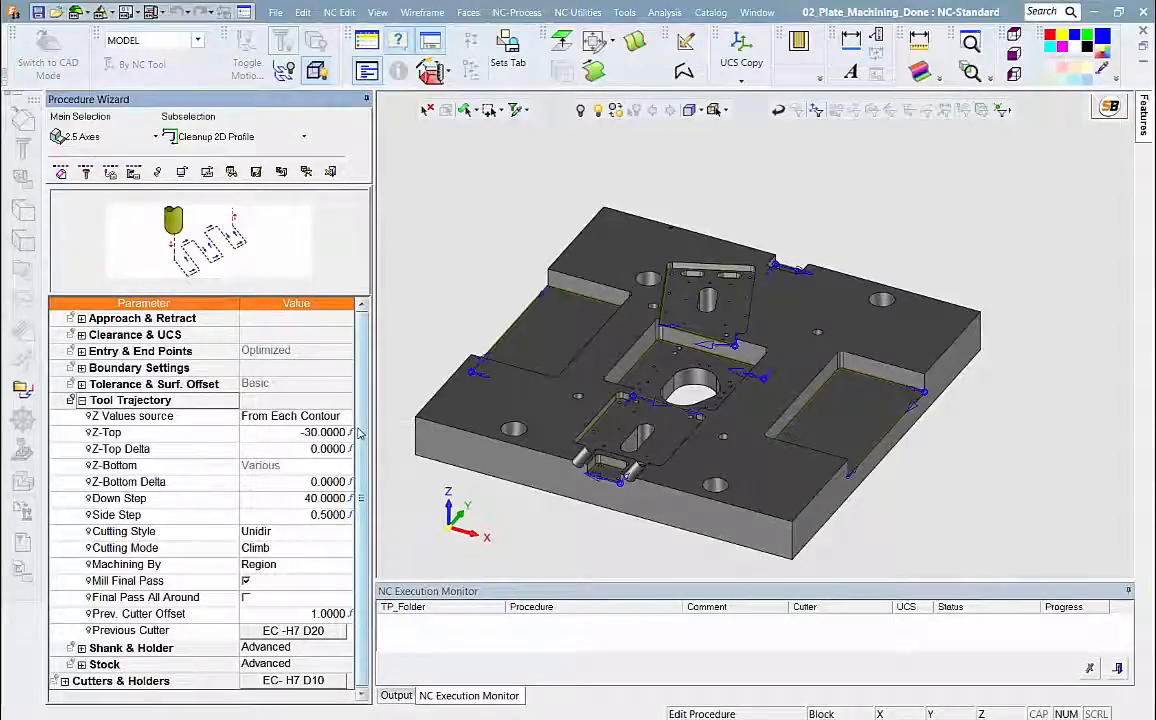
left_click(343, 416)
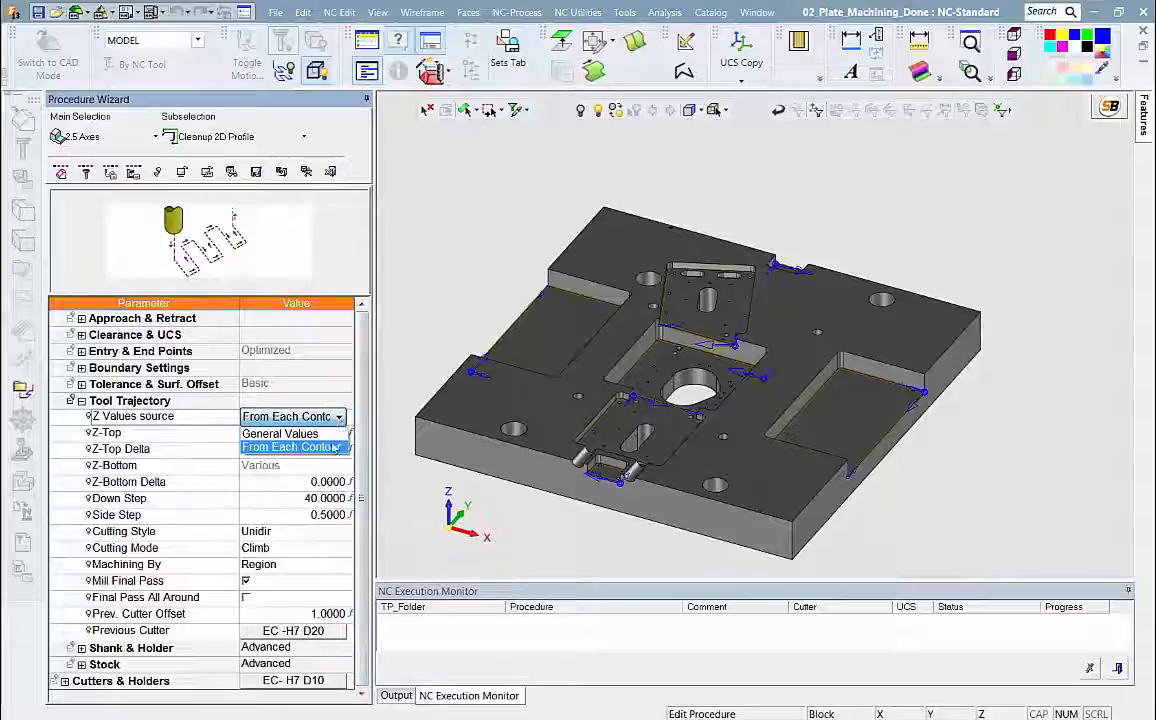
left_click(295, 447)
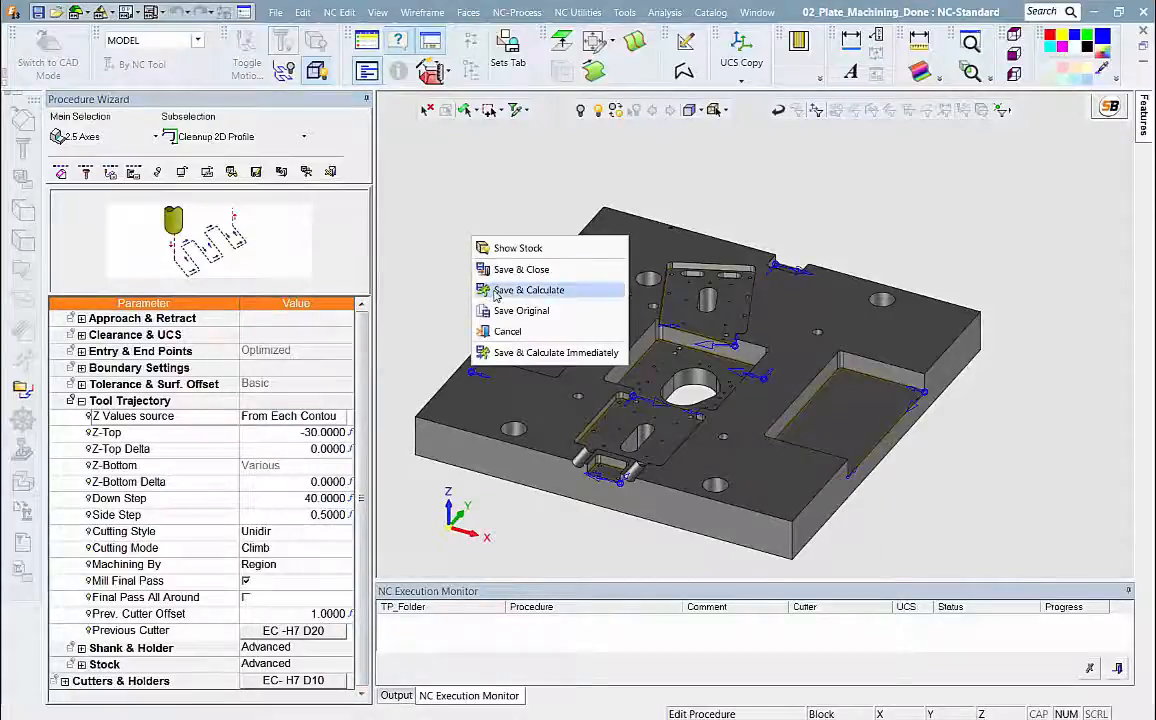
left_click(528, 289)
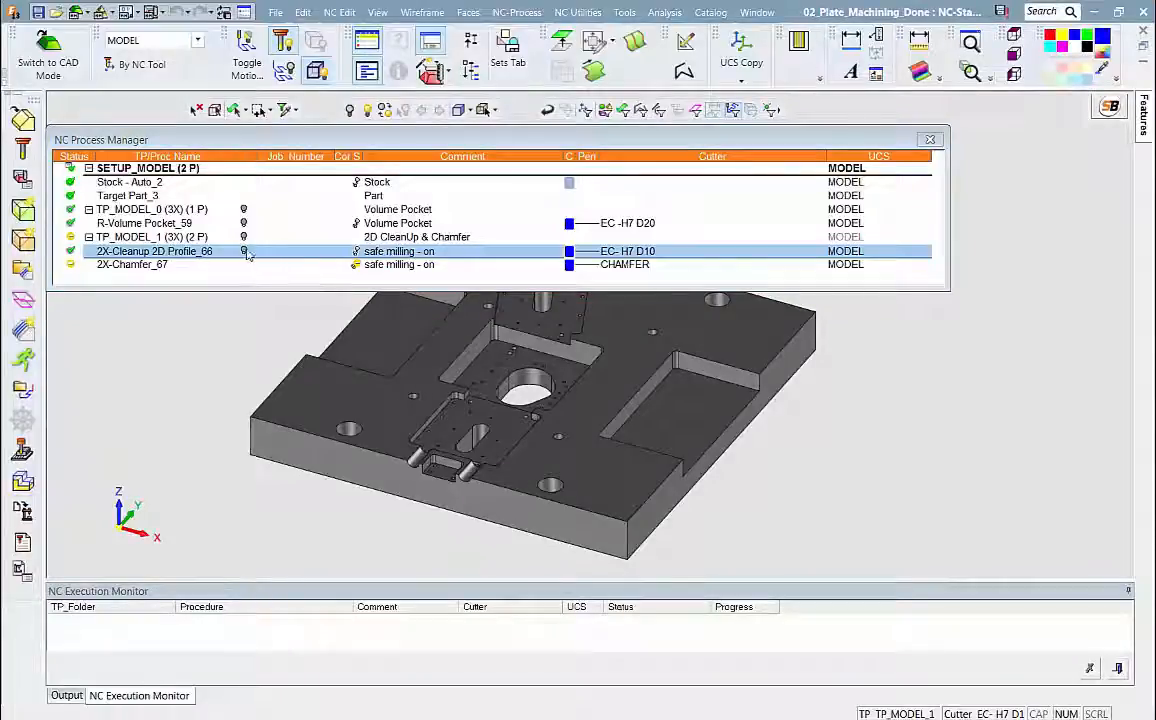
left_click(243, 251)
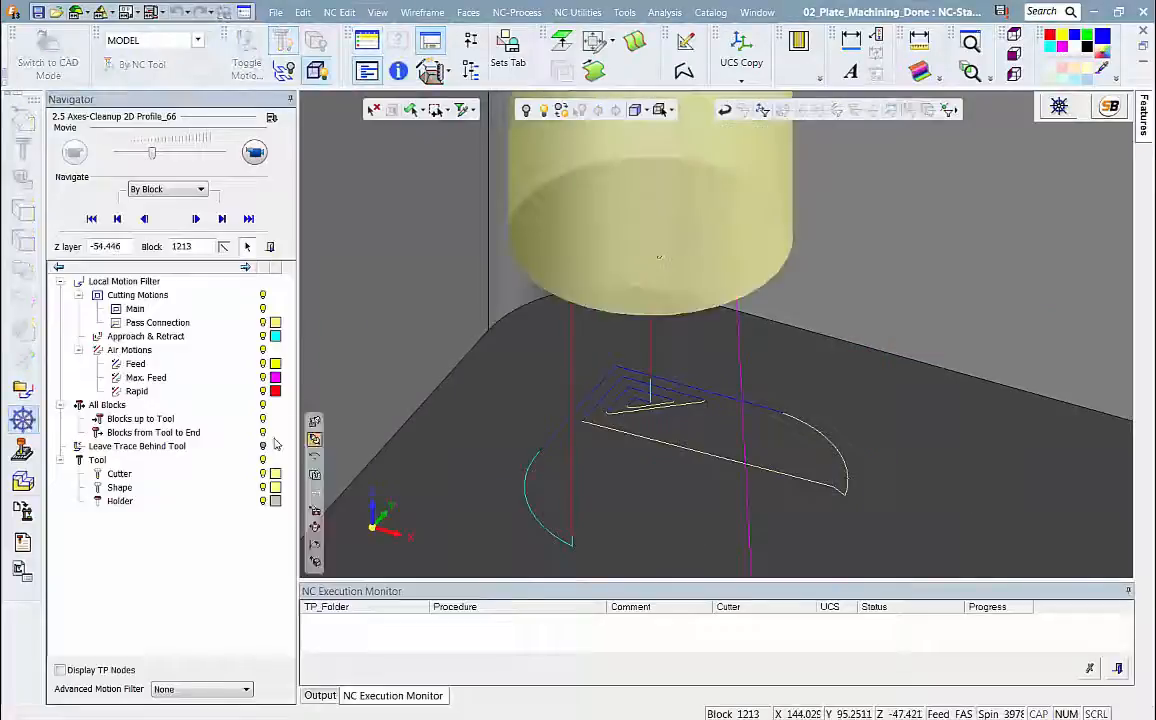
left_click(196, 218)
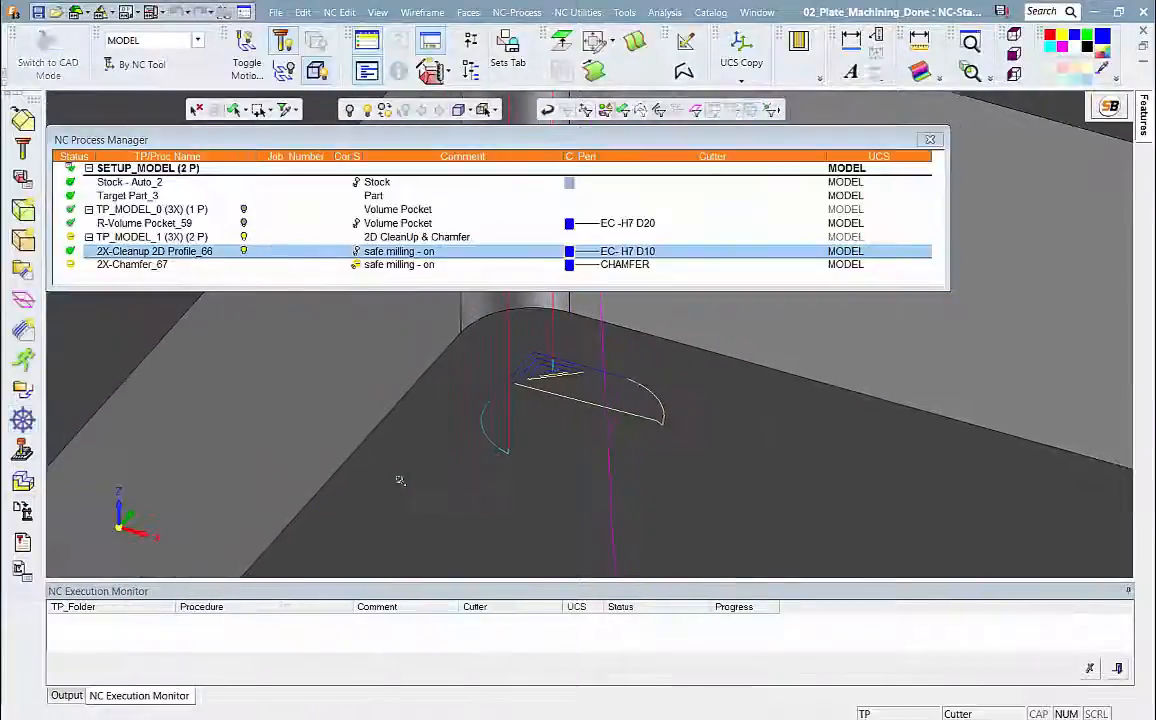
left_click(132, 264)
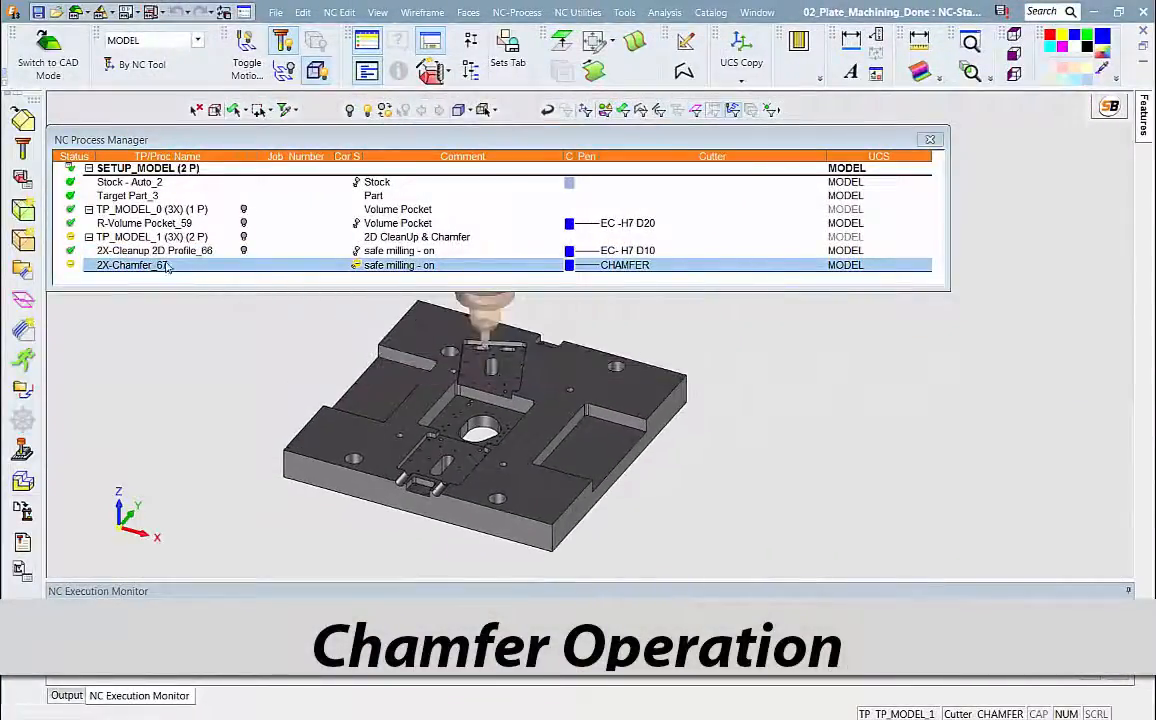
Step: Edit 2X-Chamfer_67 with Z delta 0.2 and bottom delta -0.2, then save and calculate
double_click(135, 265)
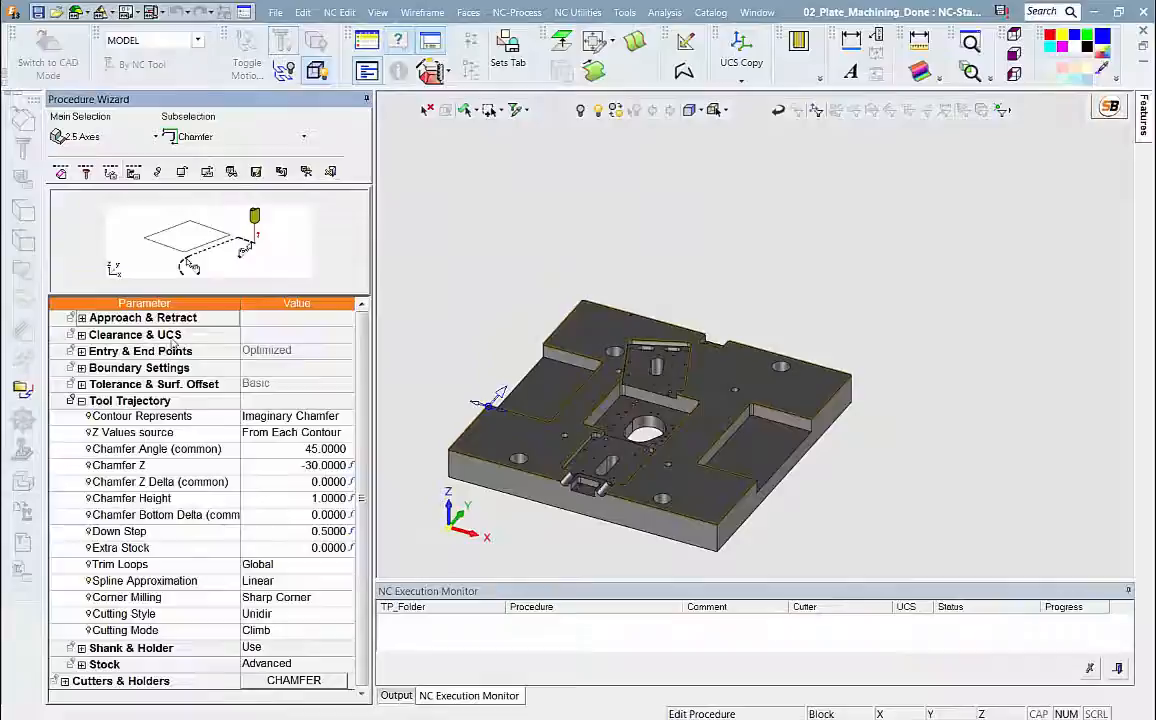
mouse_move(290, 432)
type("-0.2000")
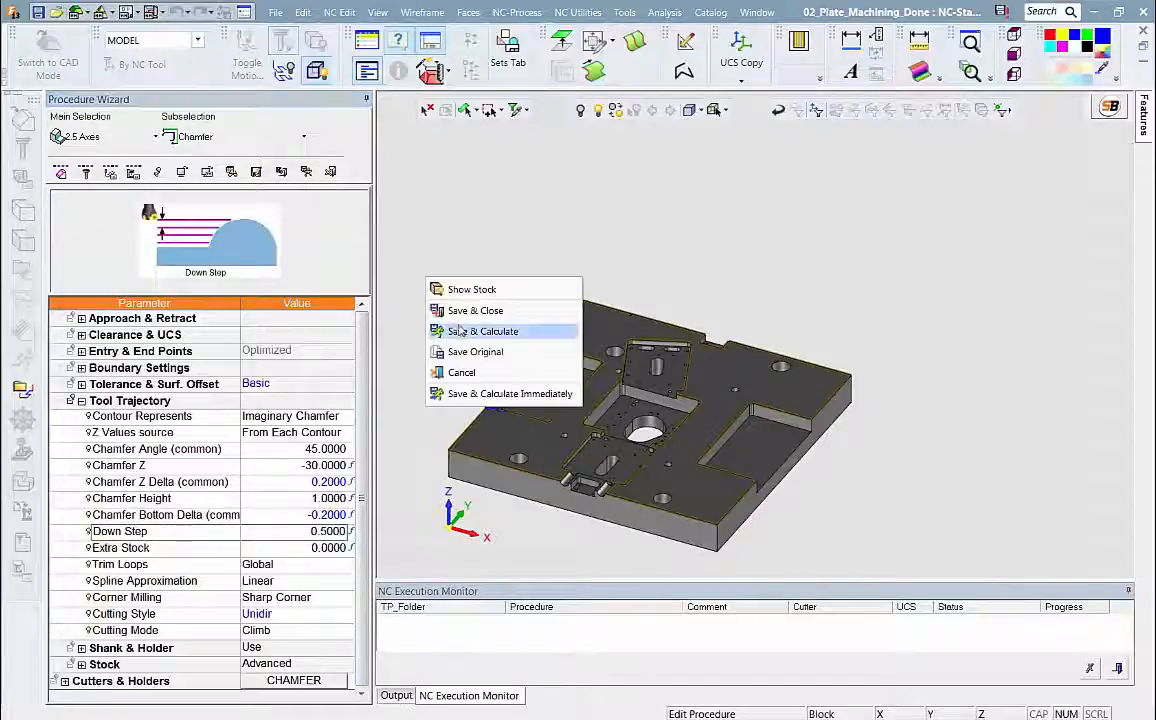
left_click(483, 331)
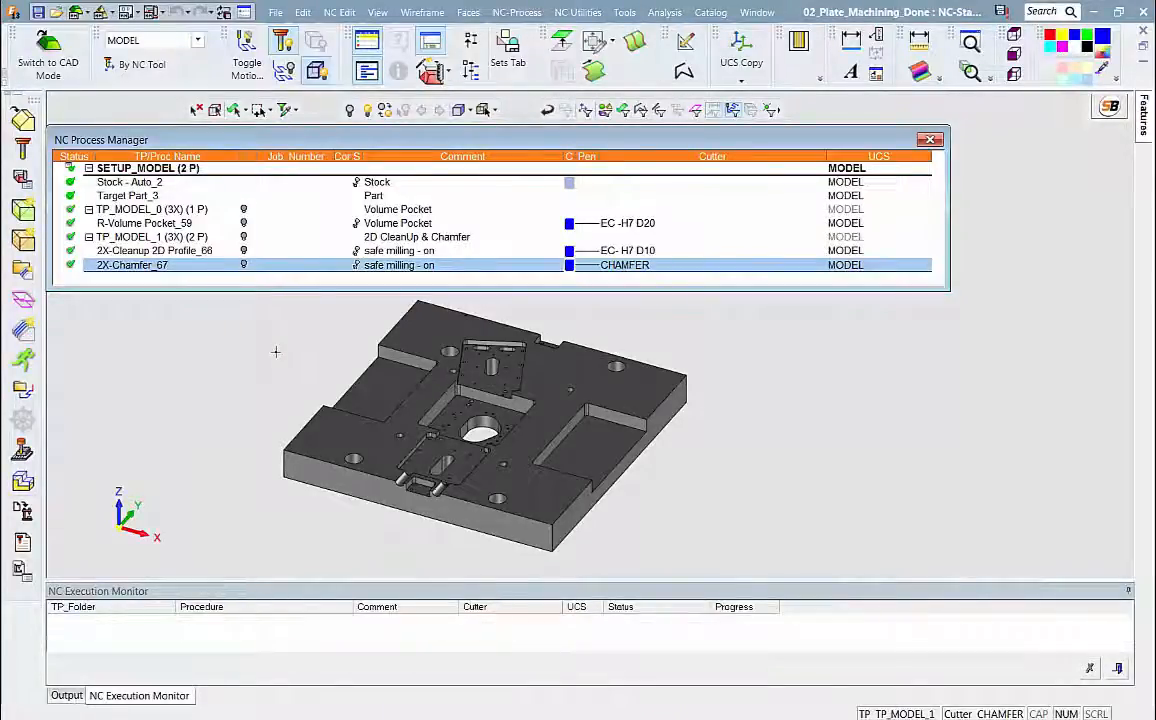
left_click(243, 265)
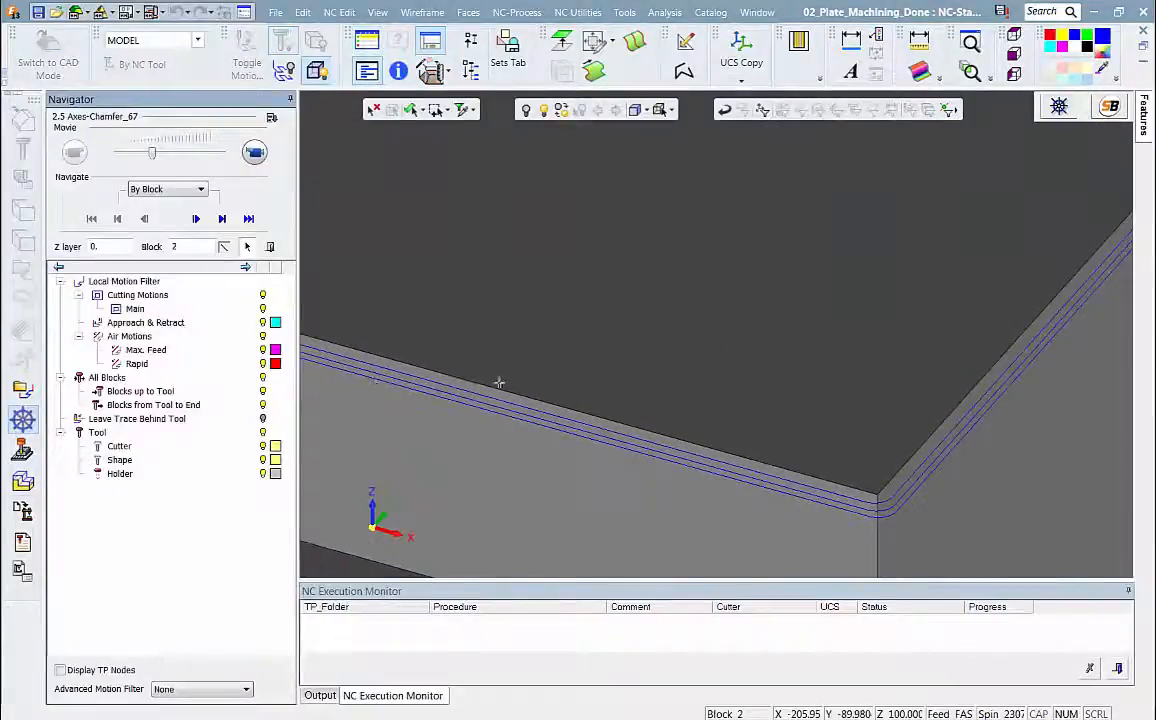
left_click(195, 218)
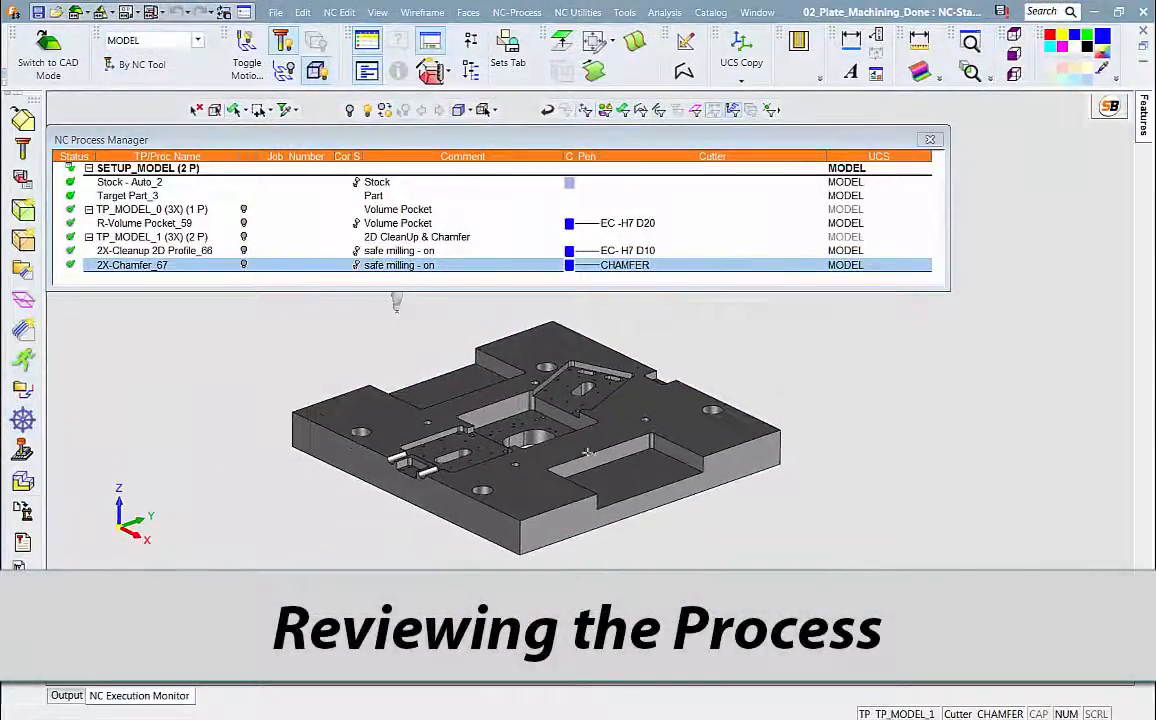
Step: Show remaining stock after R-Volume Pocket_59, 2X-Cleanup 2D Profile_66 and 2X-Chamfer_67 in turn
left_click(128, 182)
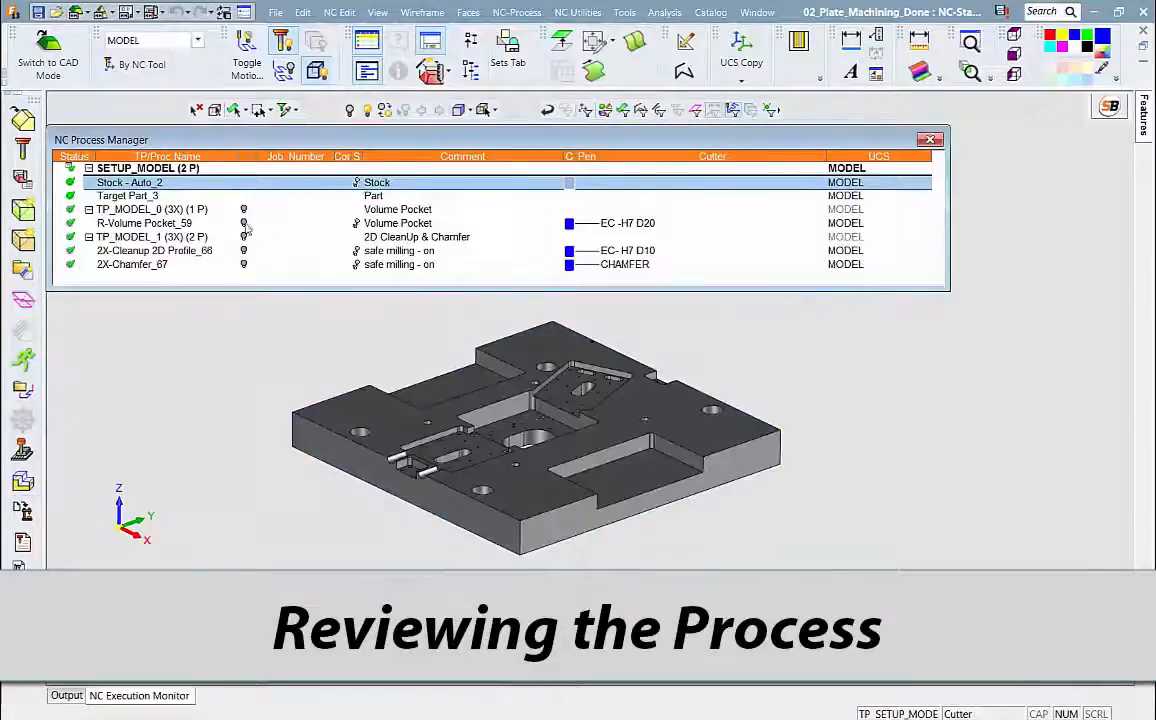
left_click(144, 223)
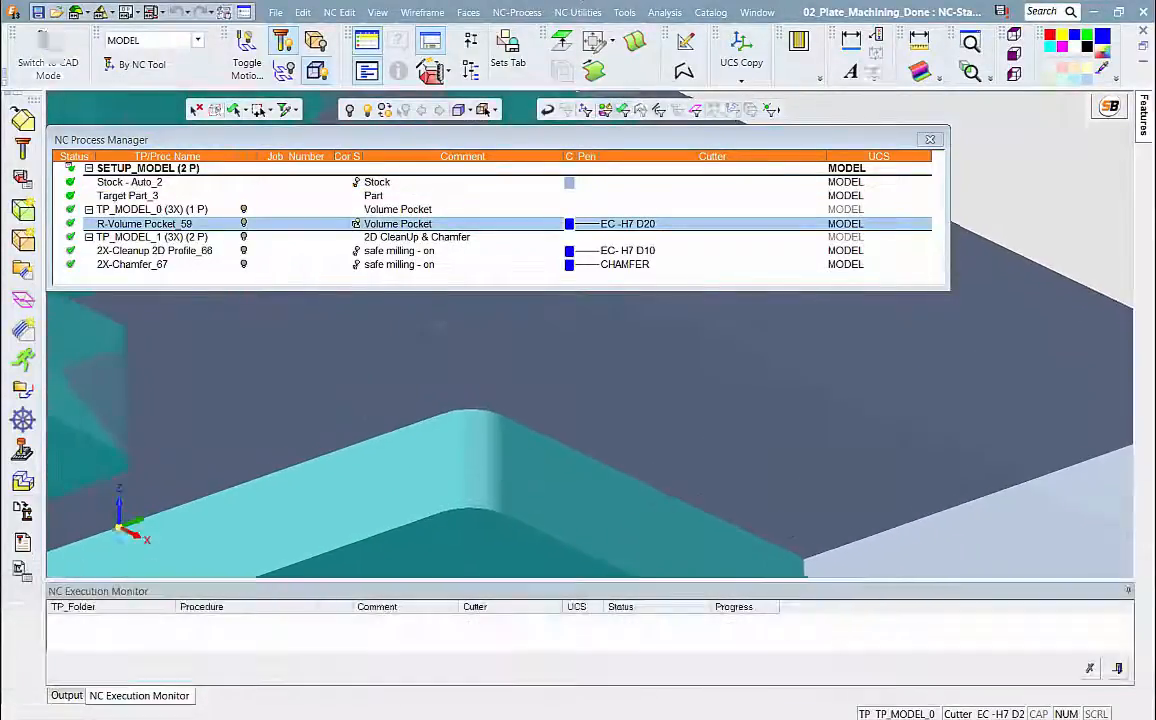
left_click(155, 250)
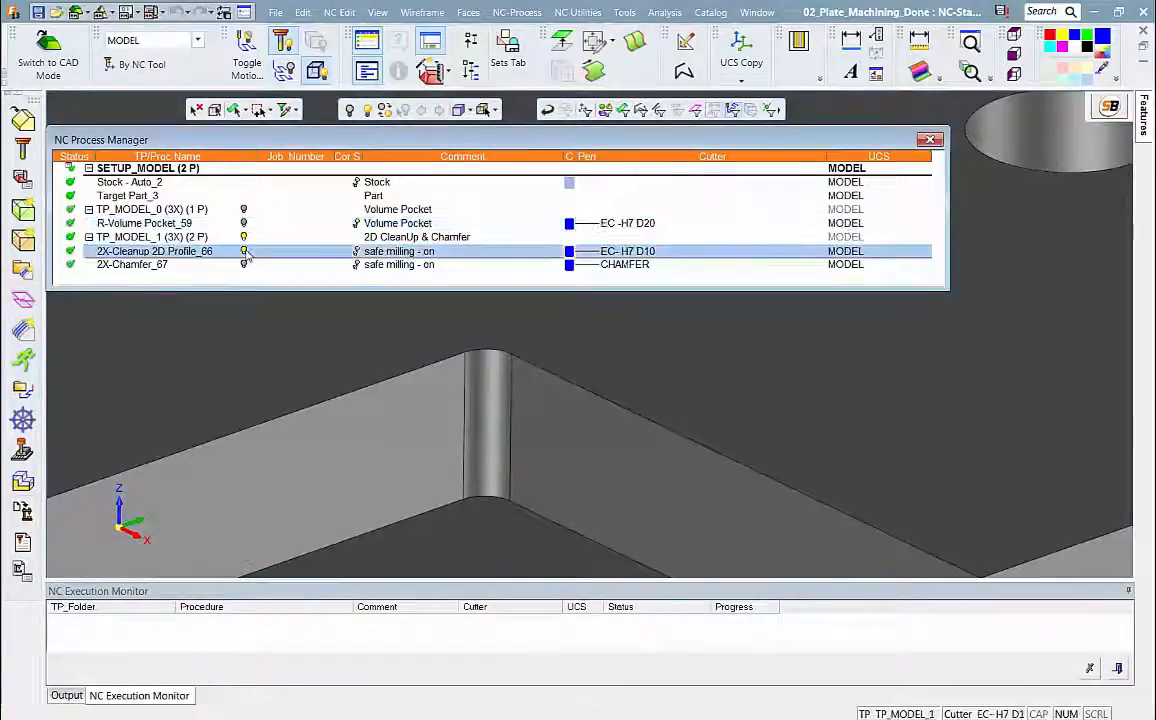
left_click(154, 251)
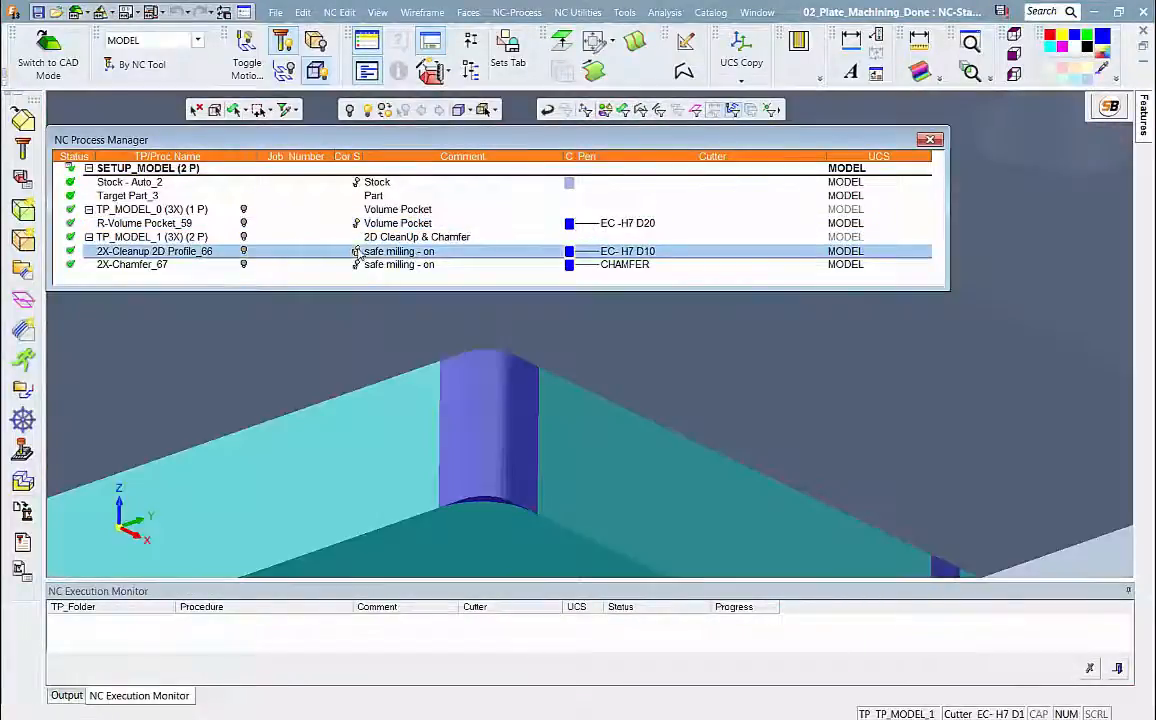
left_click(133, 264)
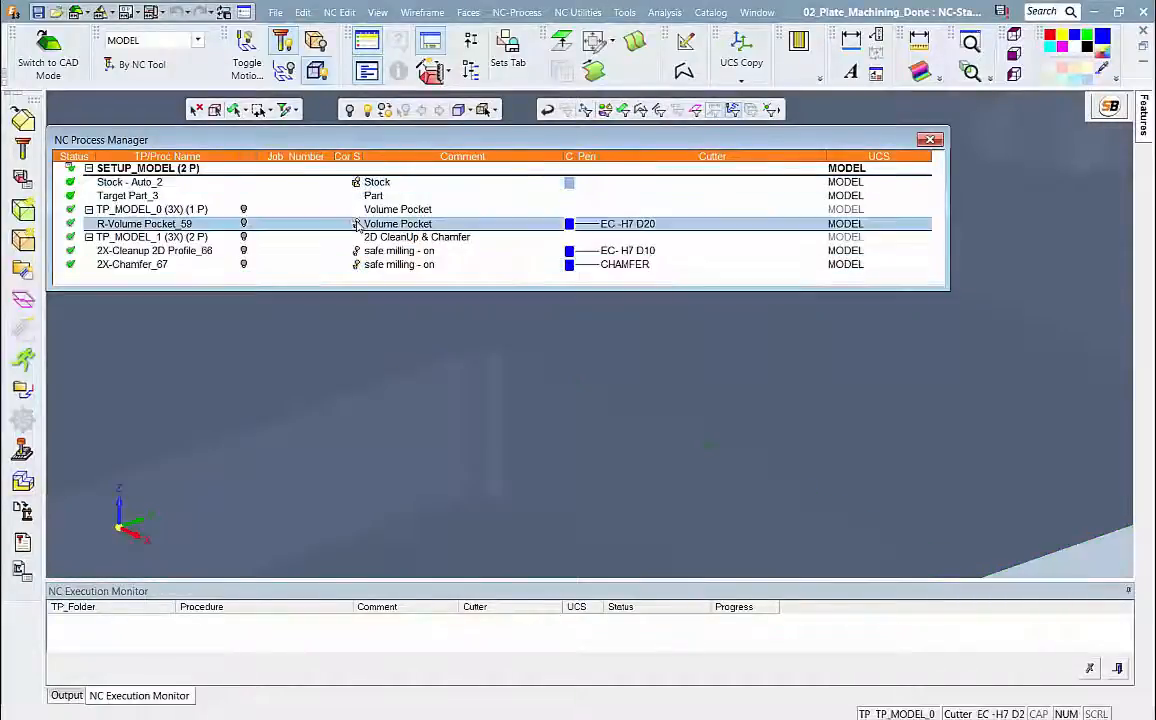
left_click(131, 264)
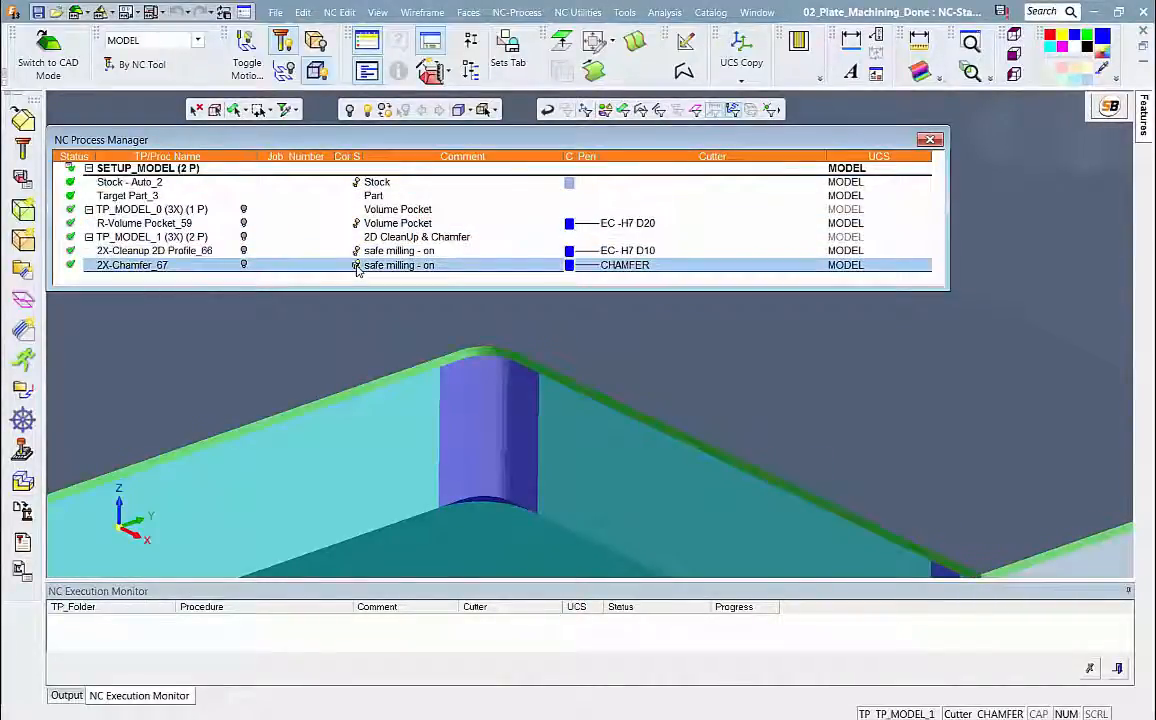